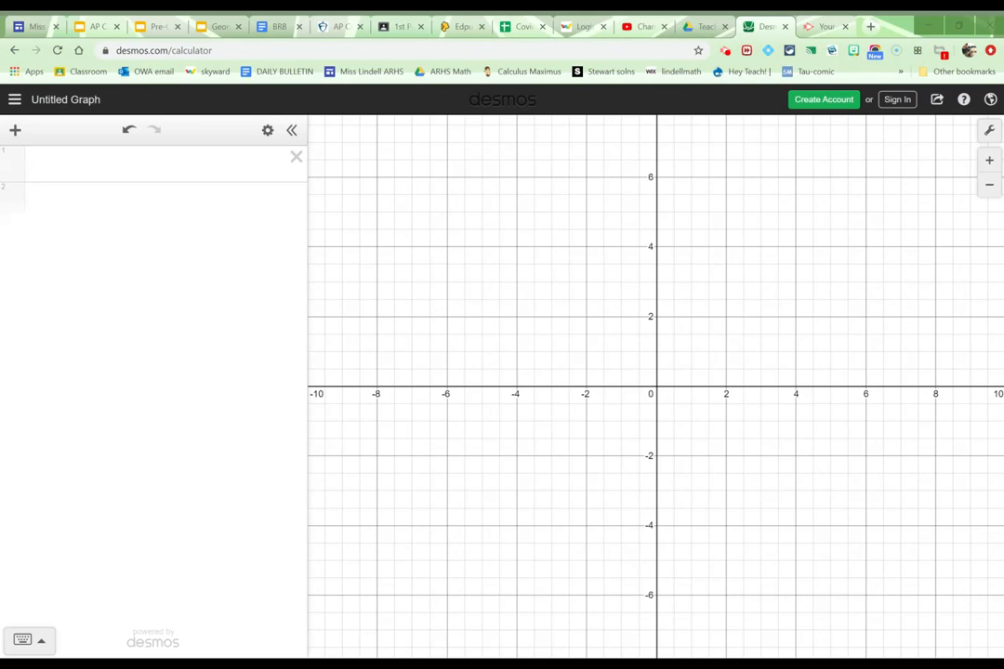
pyautogui.moveTo(735, 327)
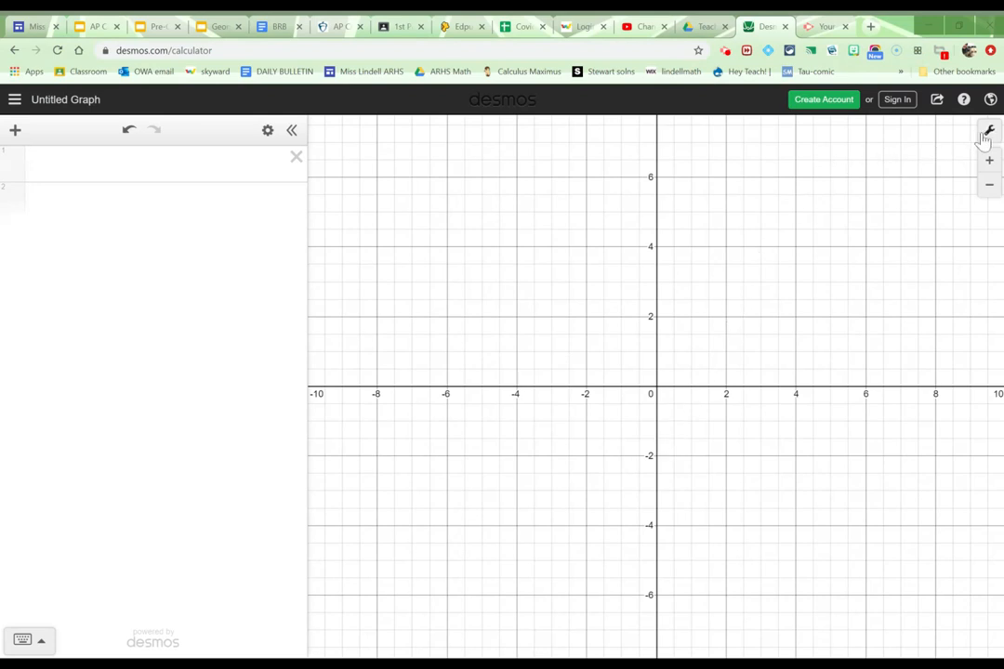
# Step: Set the graph's angle mode to Degrees in Graph Settings
pyautogui.click(989, 130)
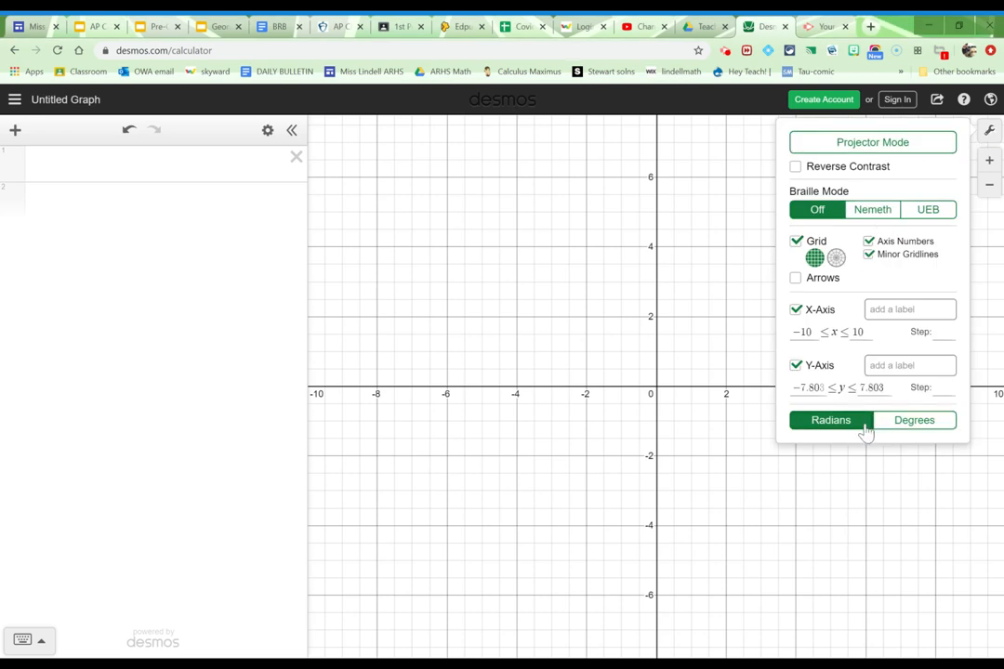
pyautogui.moveTo(833, 432)
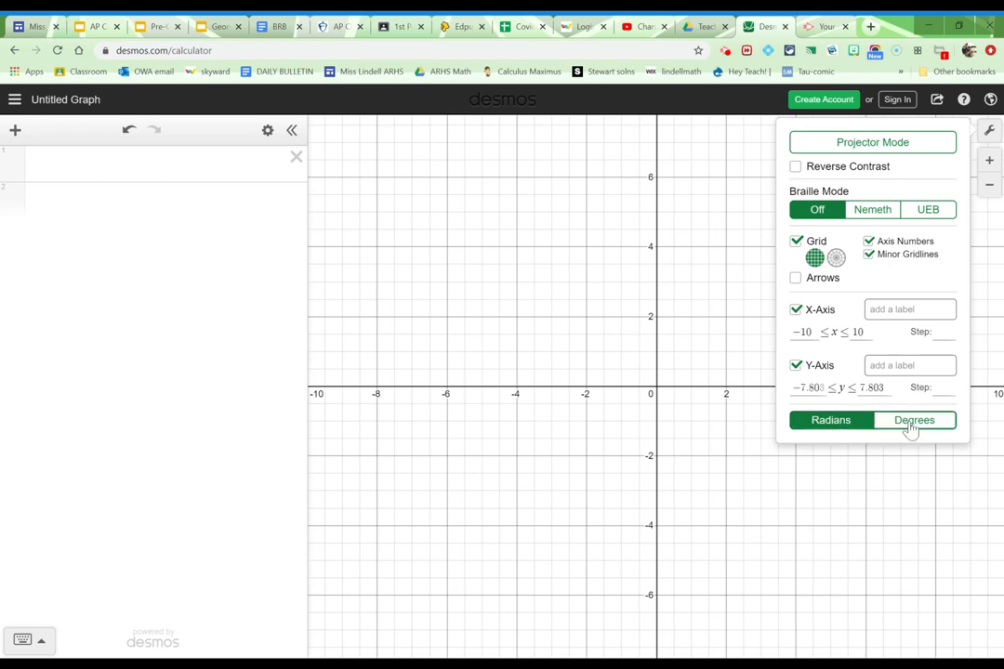
pyautogui.click(915, 420)
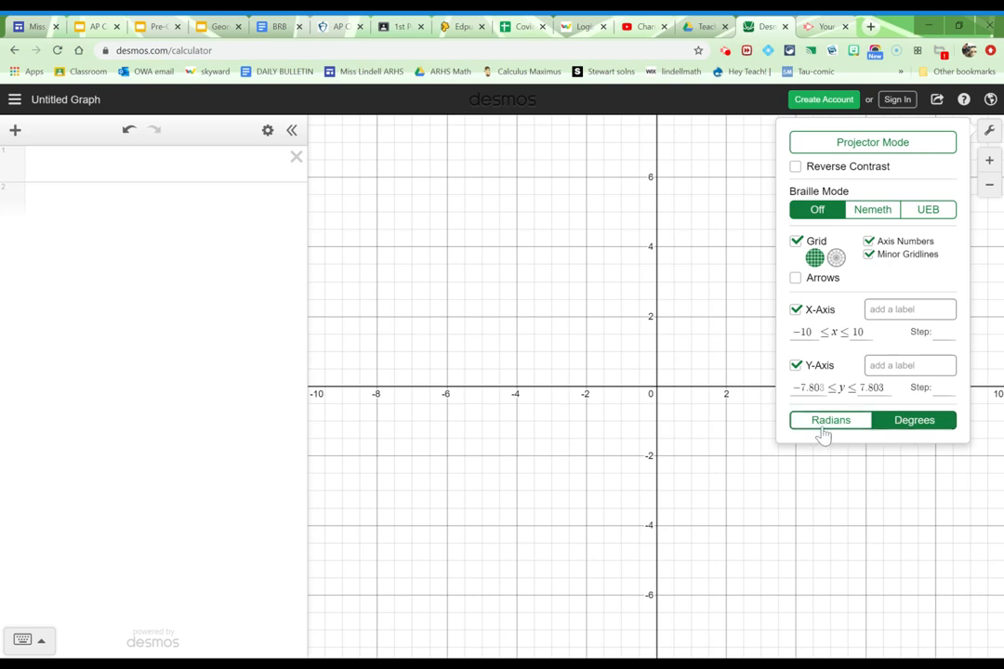
pyautogui.click(915, 420)
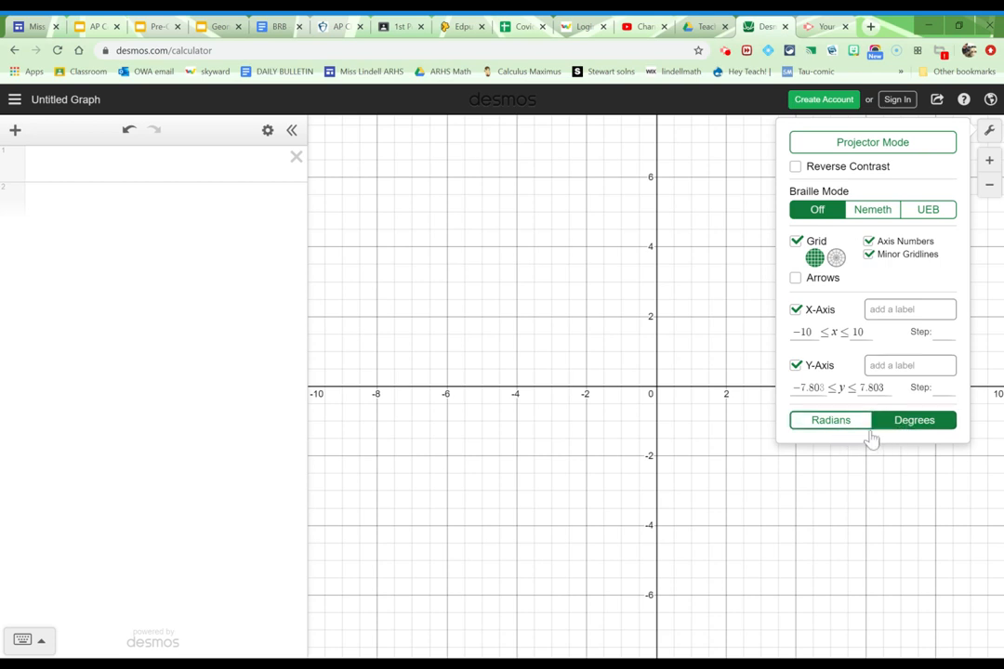
pyautogui.moveTo(896, 439)
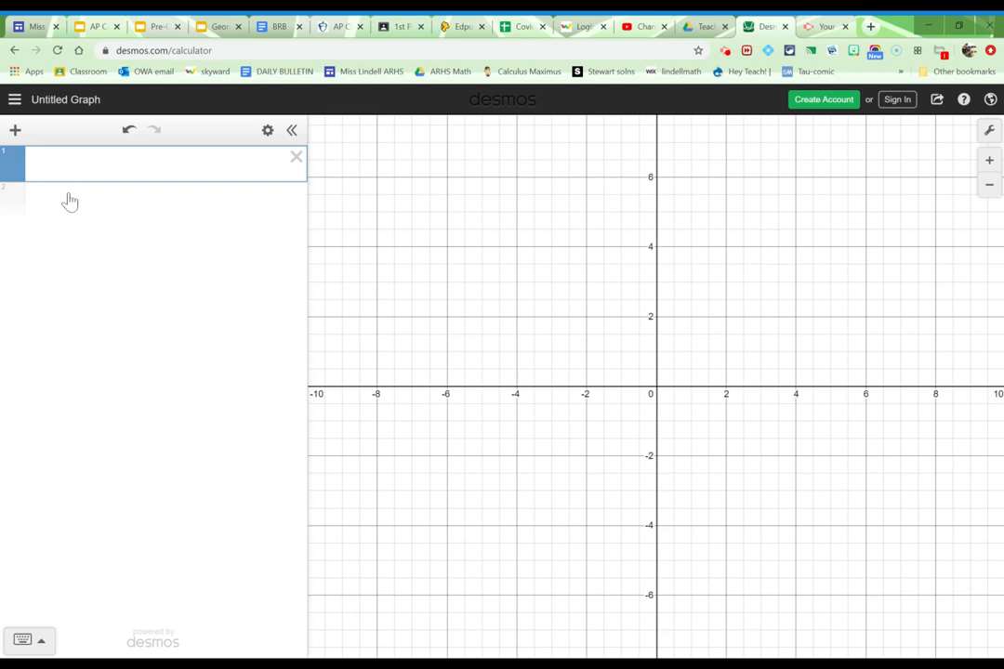
pyautogui.moveTo(70, 308)
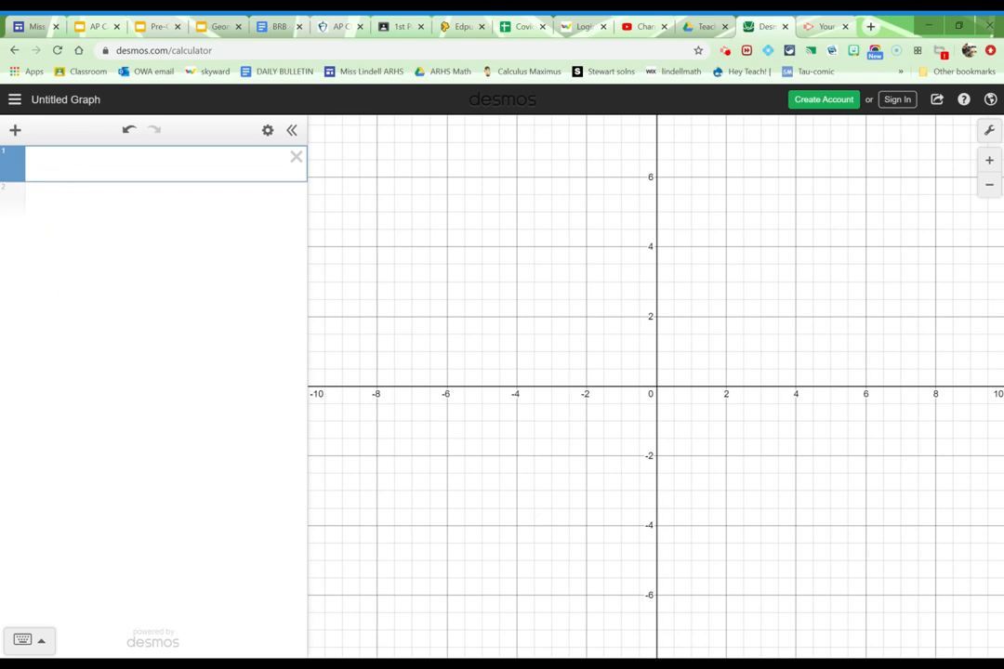
# Step: Enter sin(47) on the first line, evaluating to about 0.731353701619
pyautogui.write('sin(')
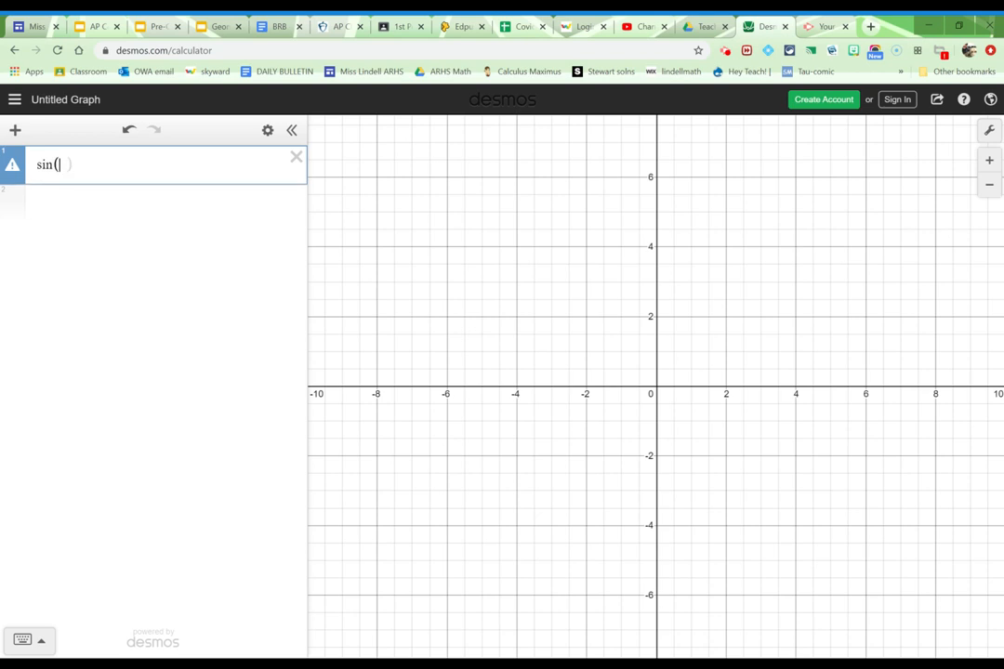
pyautogui.write('47')
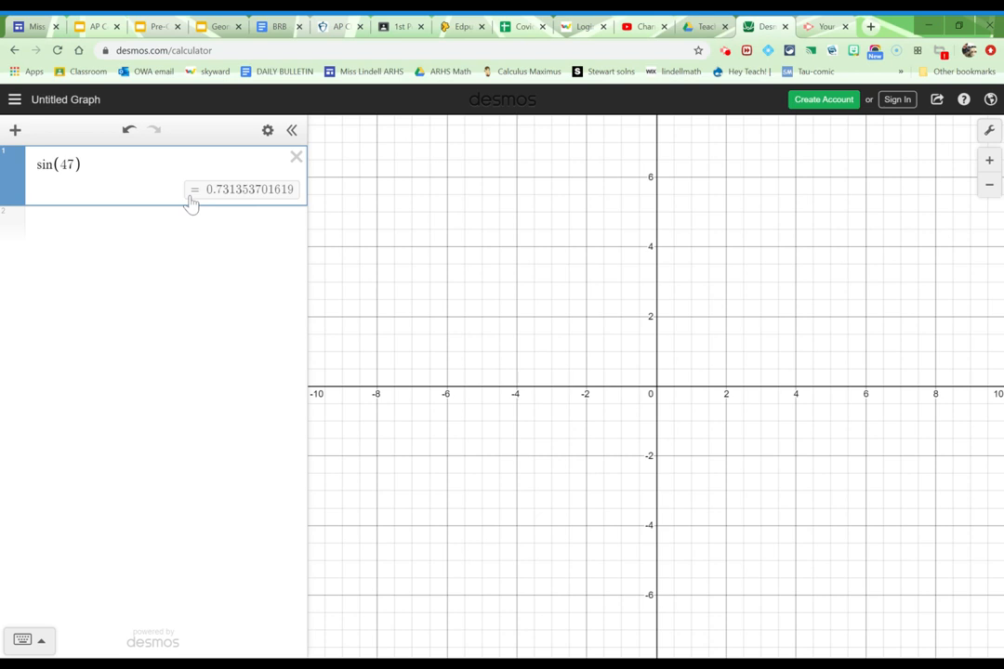
pyautogui.moveTo(134, 253)
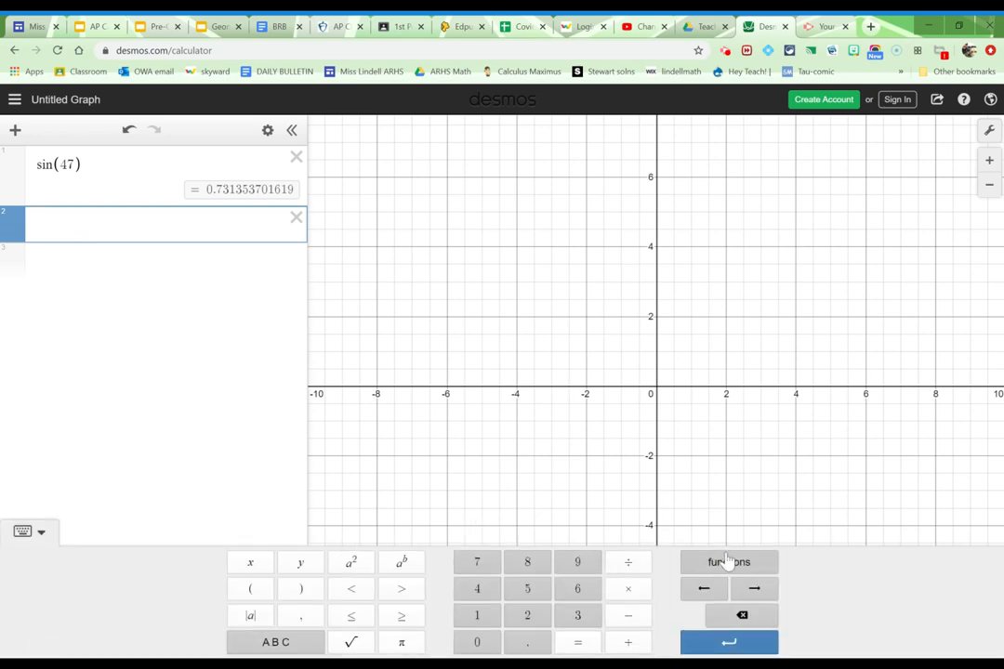
# Step: Show the keypad's functions menu listing the trig functions
pyautogui.click(728, 561)
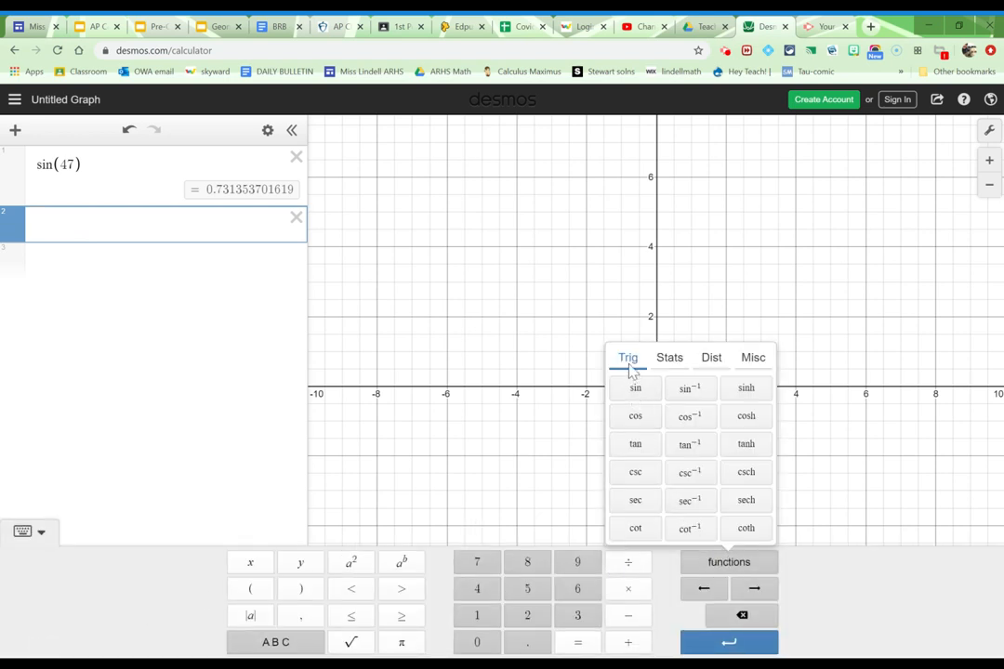
pyautogui.moveTo(636, 394)
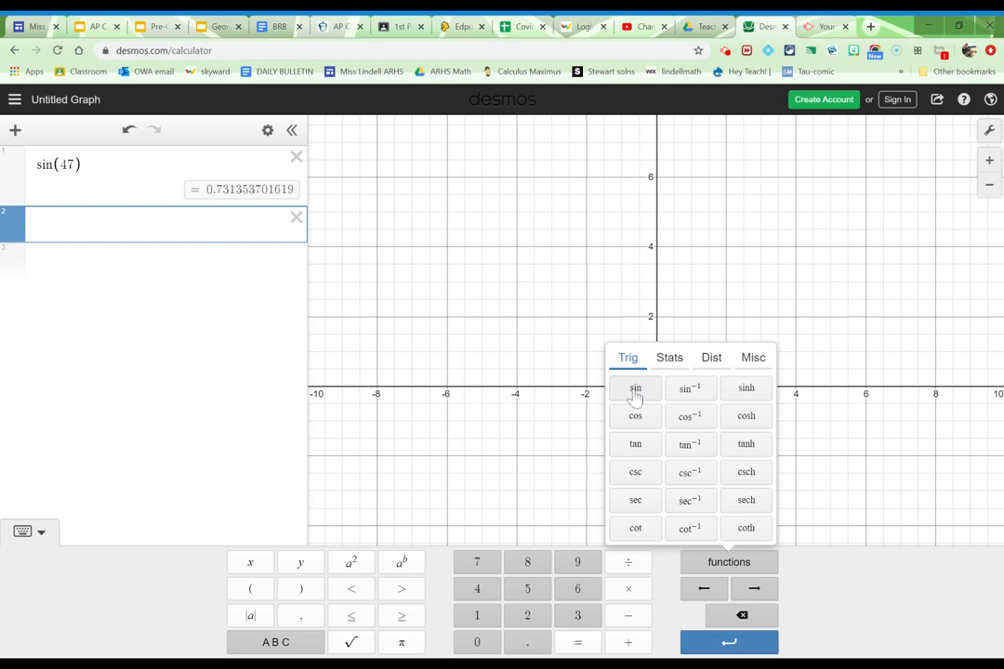
pyautogui.moveTo(655, 395)
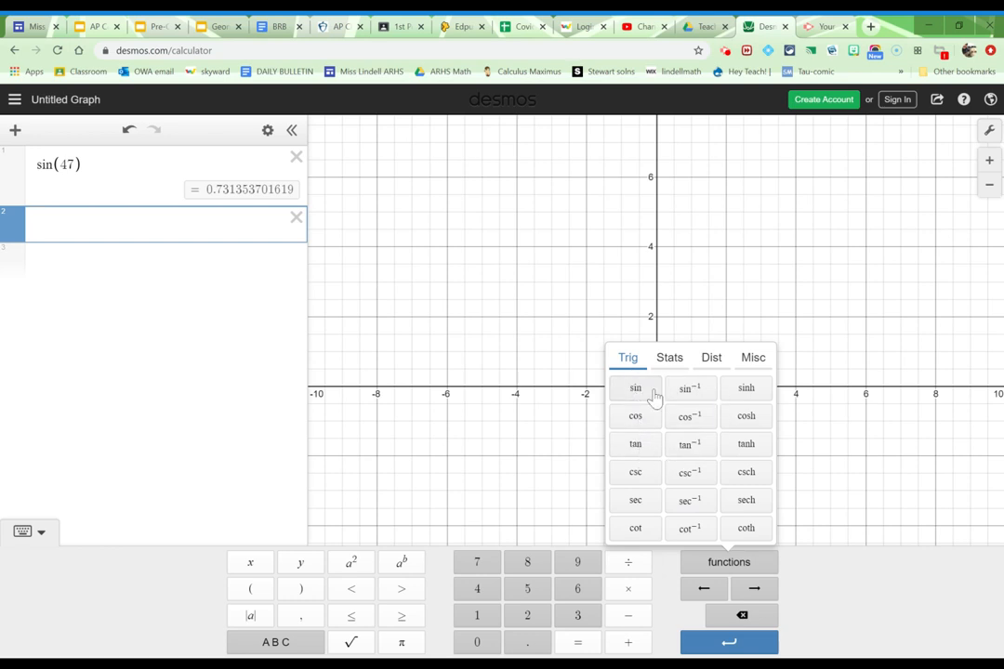
pyautogui.moveTo(651, 407)
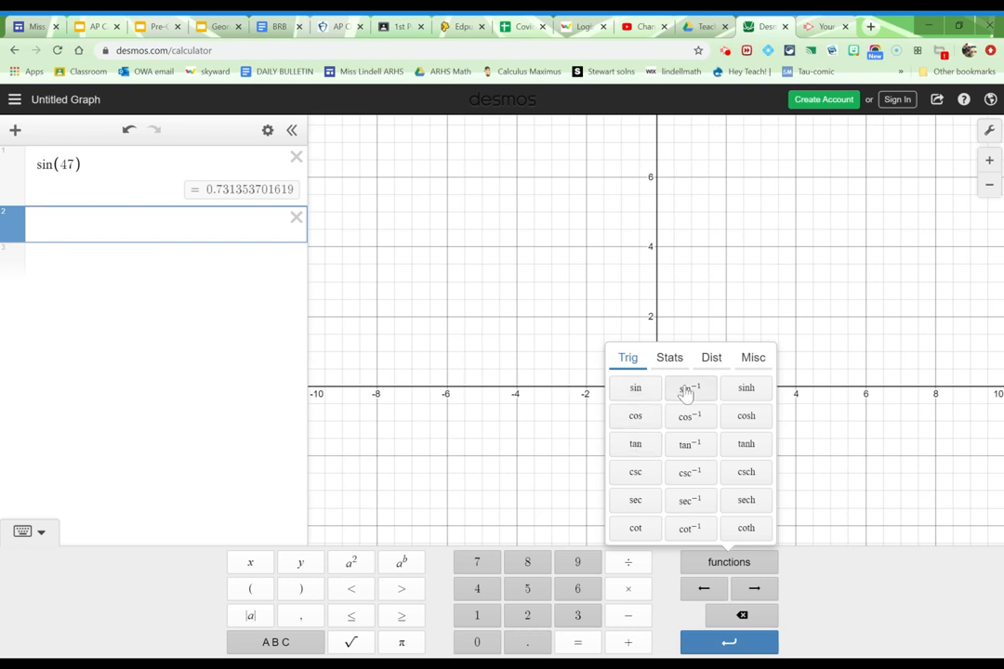
pyautogui.moveTo(703, 437)
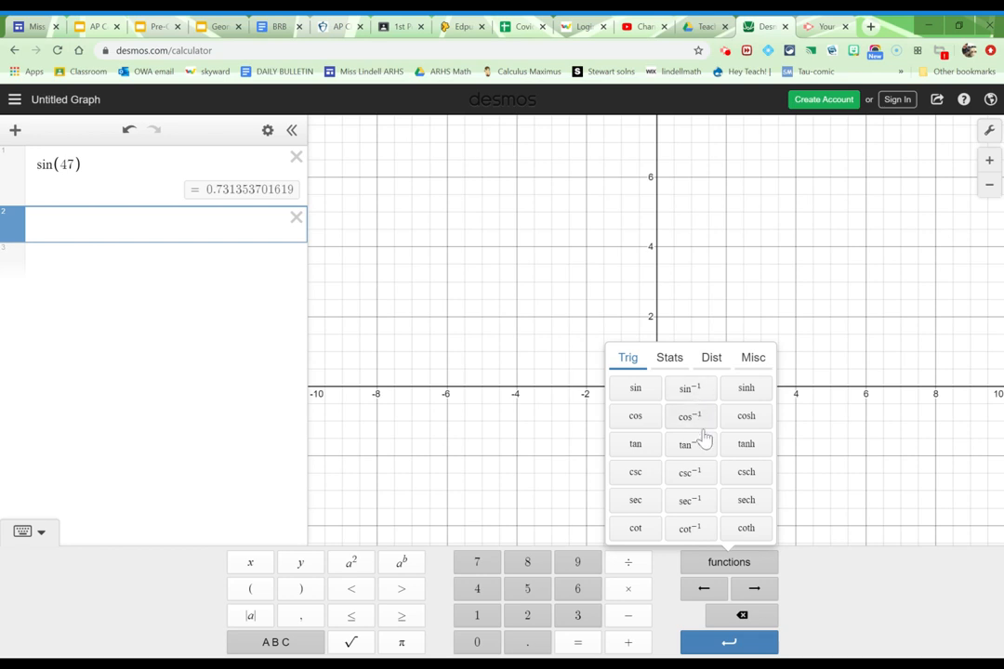
pyautogui.moveTo(636, 389)
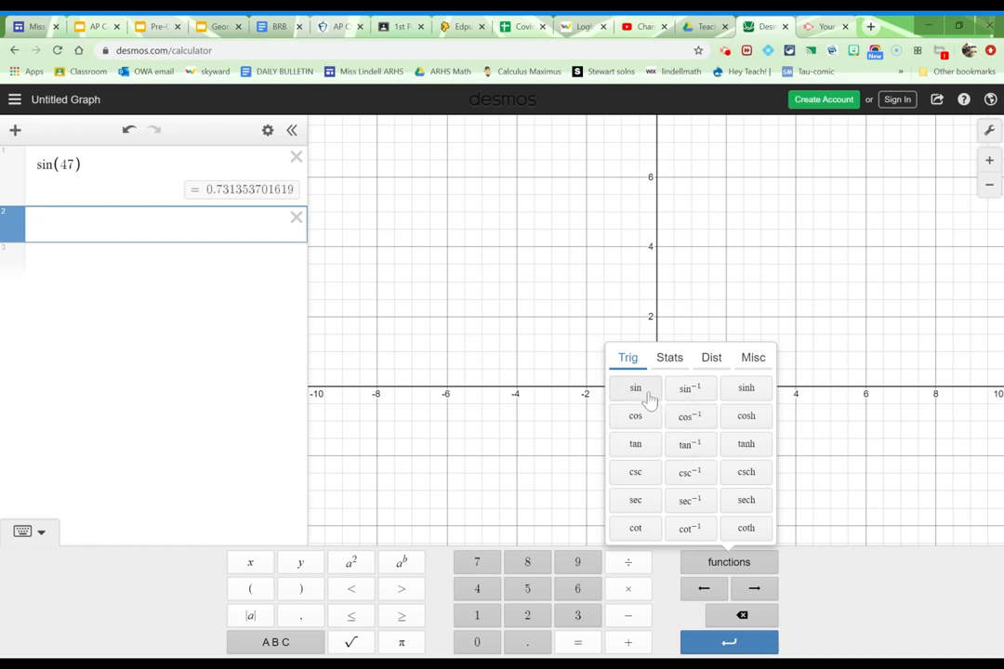
pyautogui.moveTo(636, 417)
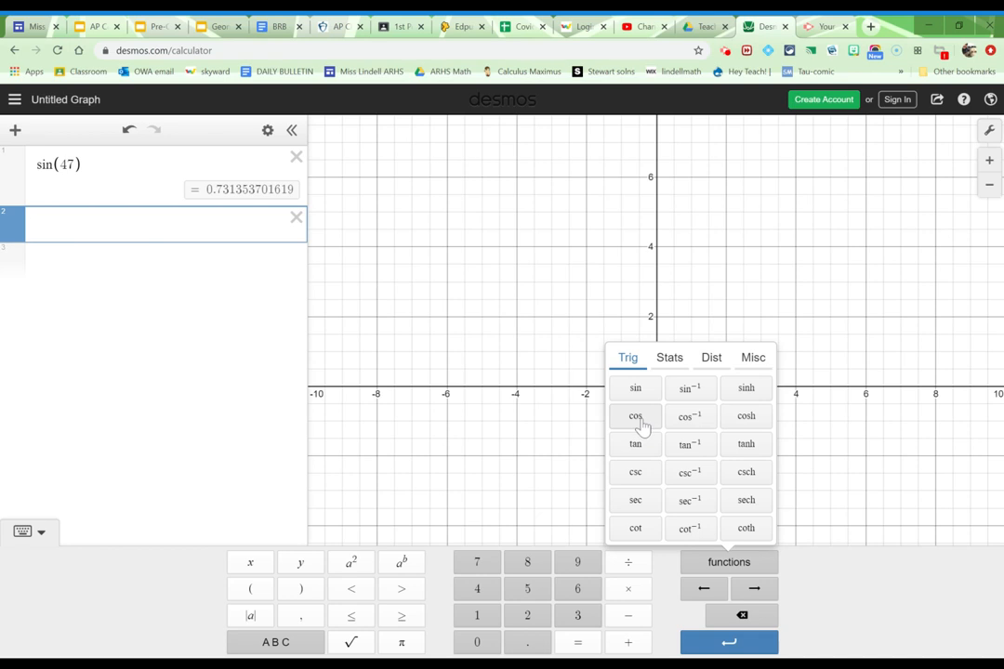
# Step: Enter cos(47) on the second line, evaluating to about 0.681998360062
pyautogui.click(636, 417)
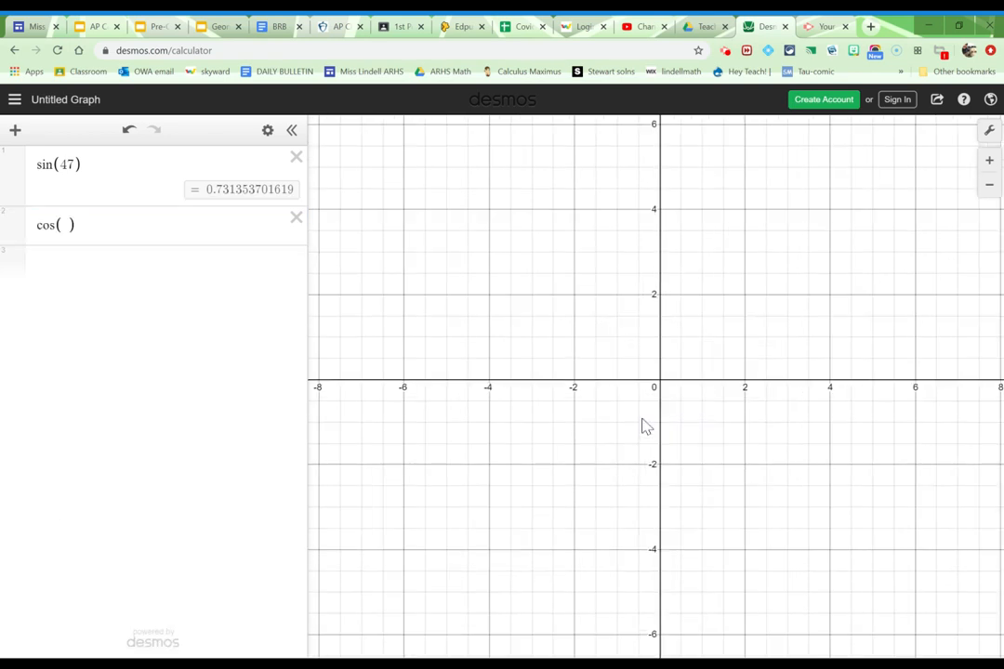
pyautogui.click(55, 225)
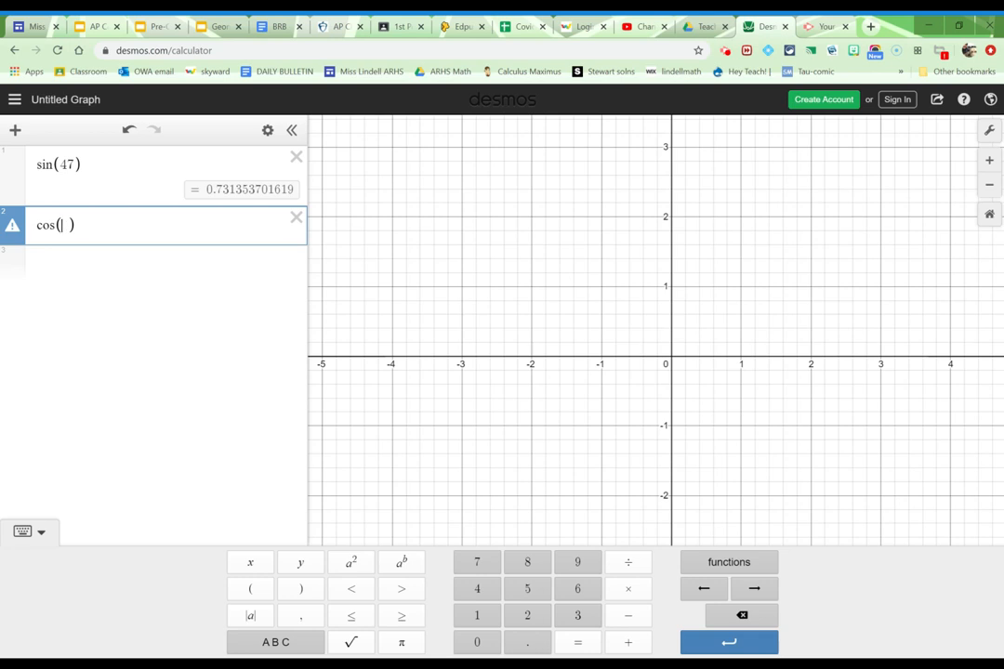
pyautogui.write('47')
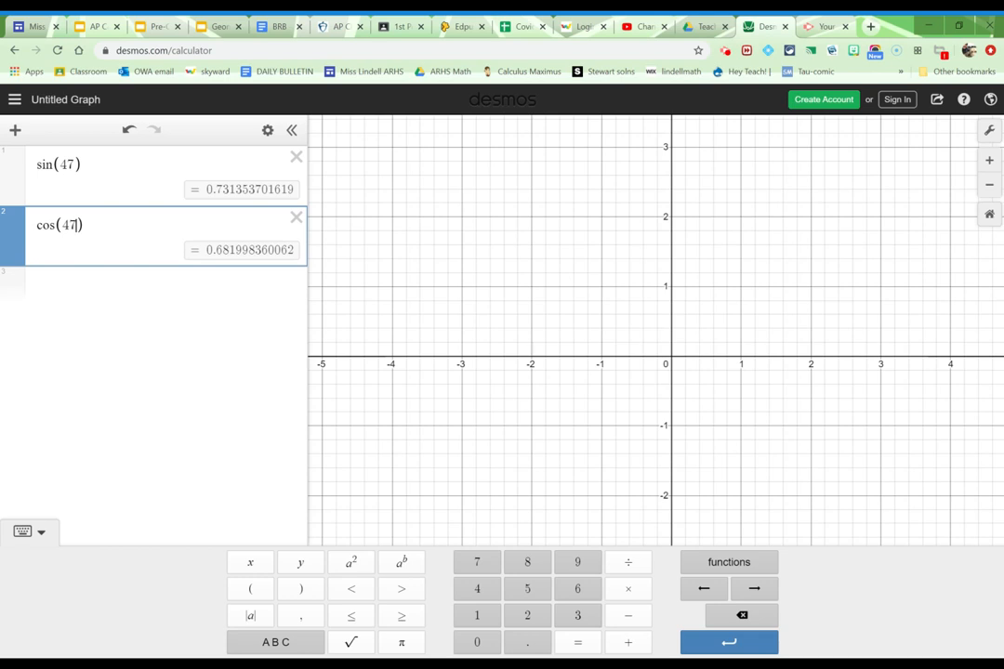
pyautogui.moveTo(268, 297)
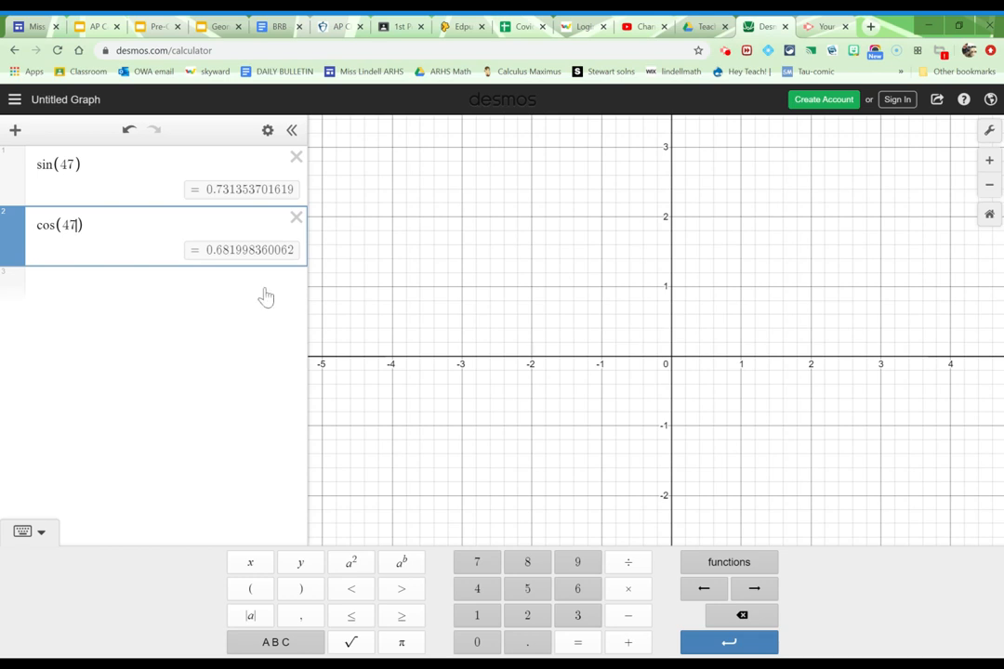
pyautogui.moveTo(647, 261)
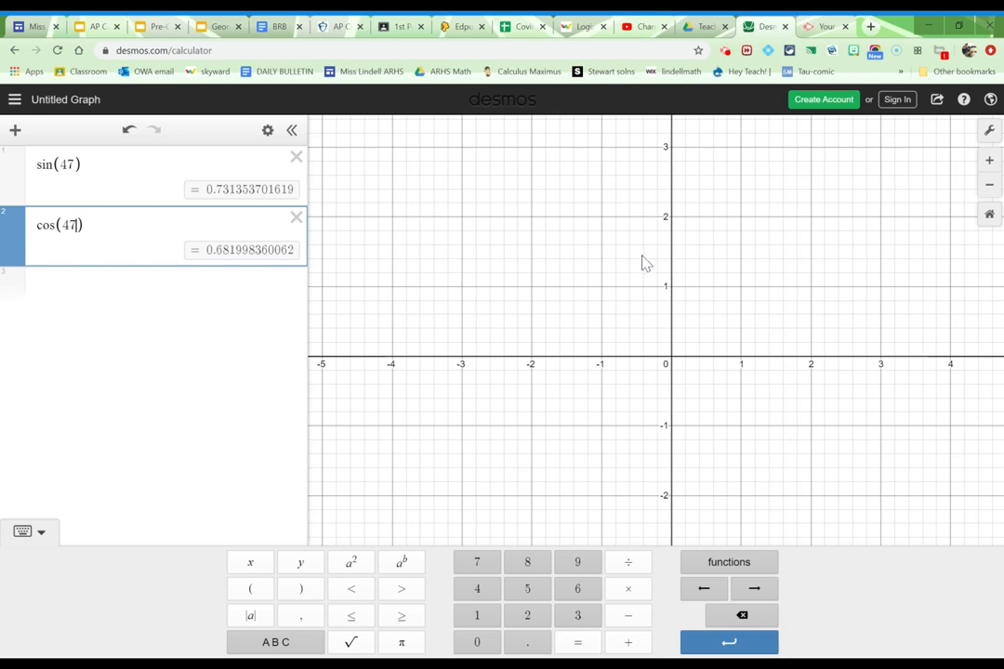
pyautogui.moveTo(917, 181)
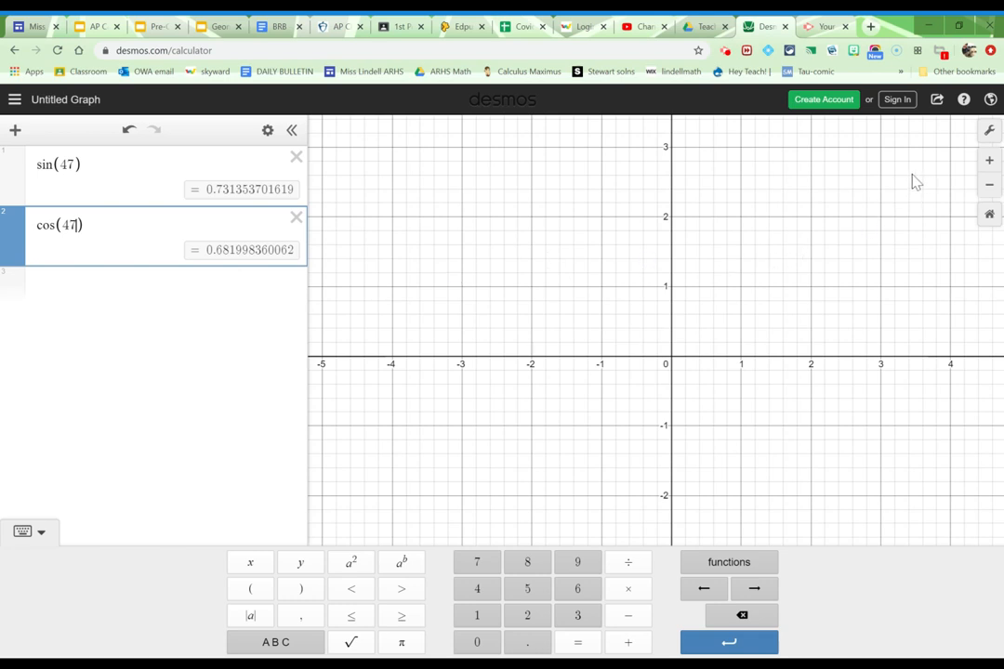